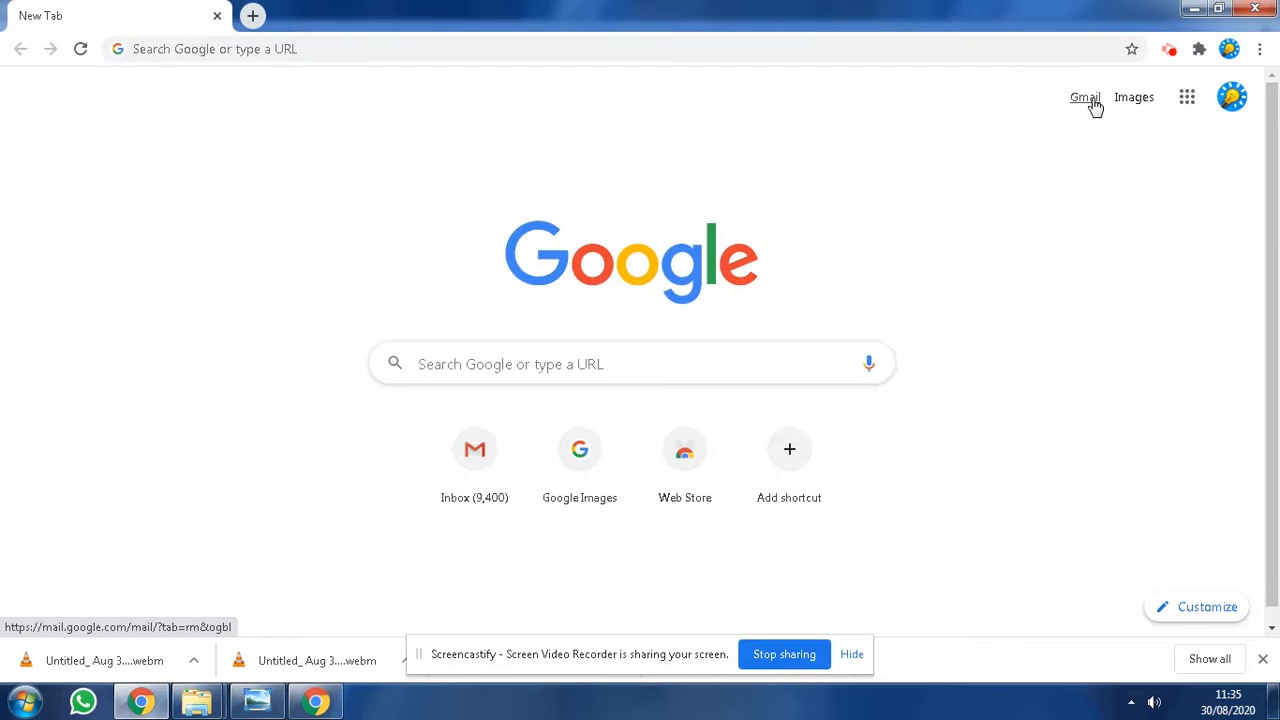
Go to the Gmail inbox via the Gmail link on the Chrome new tab page.
click(1084, 96)
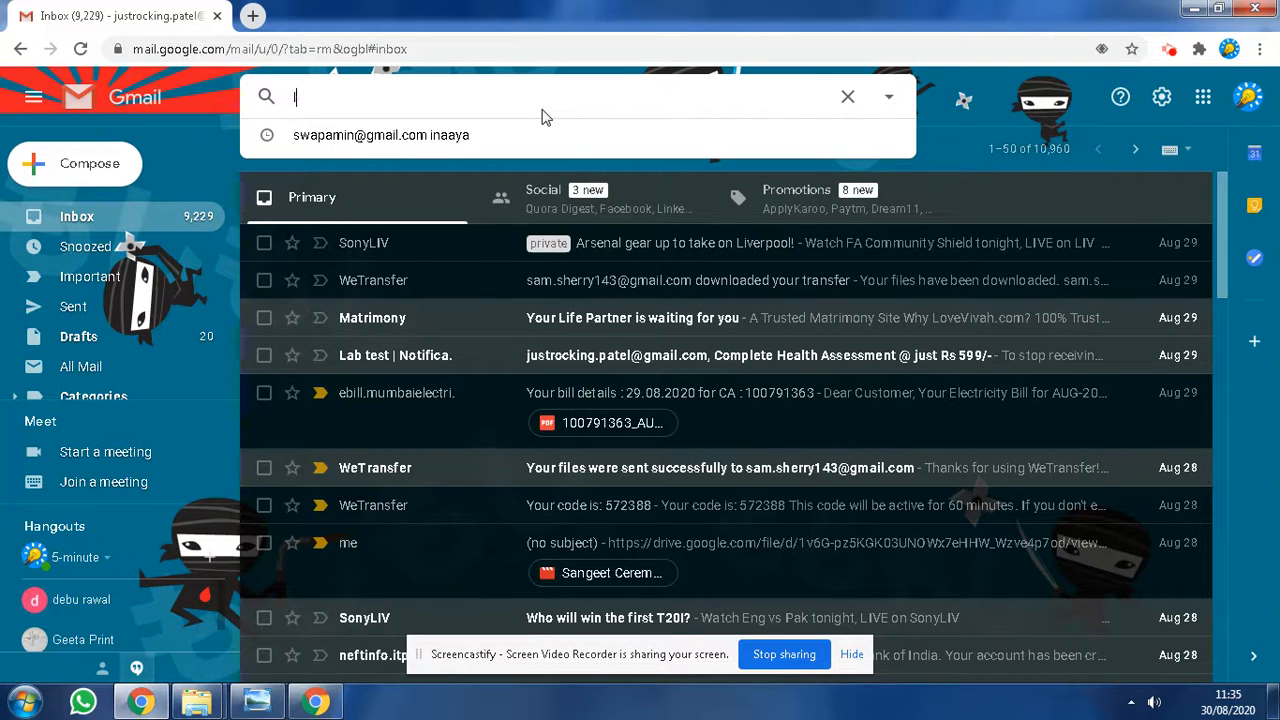
text(le)
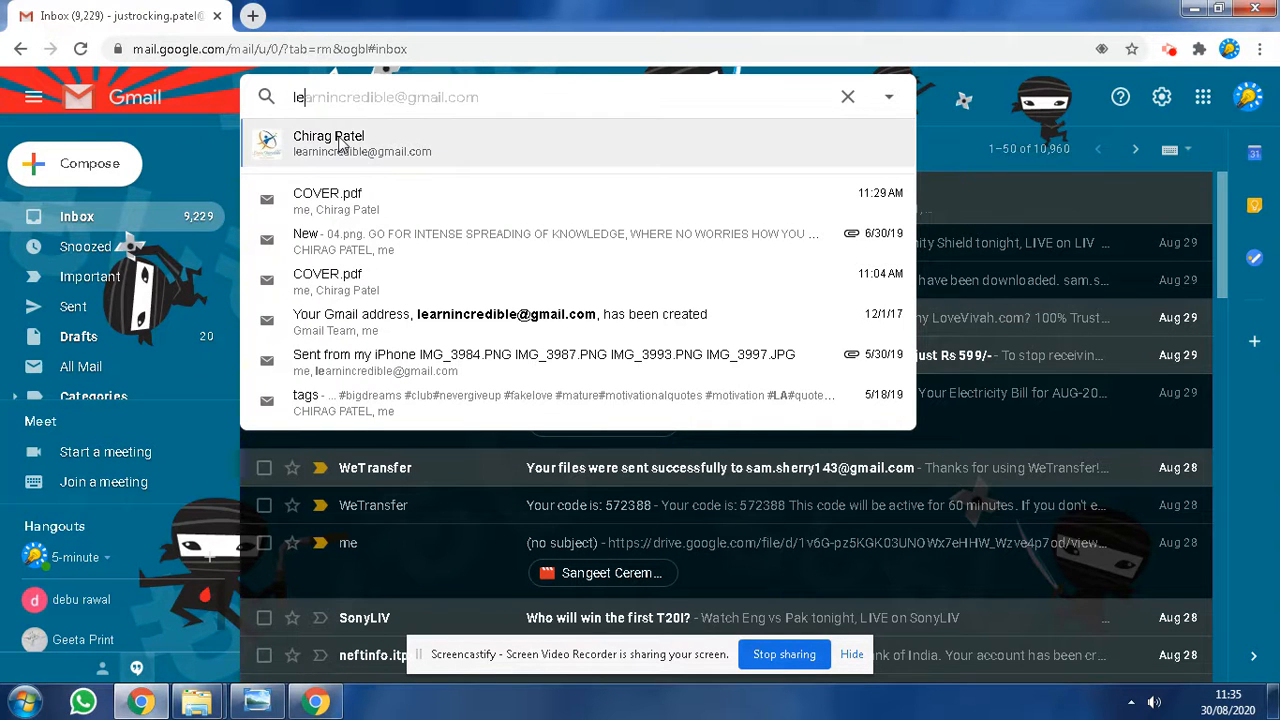
click(362, 144)
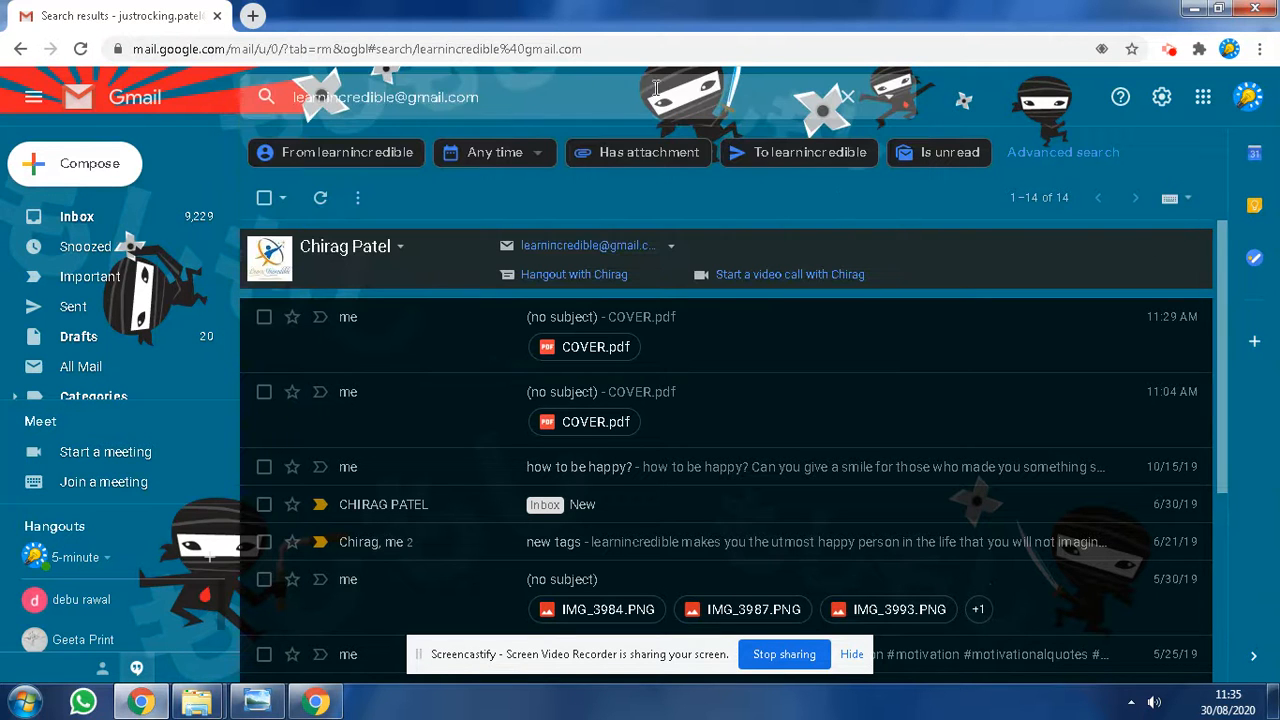
mouse_move(800, 136)
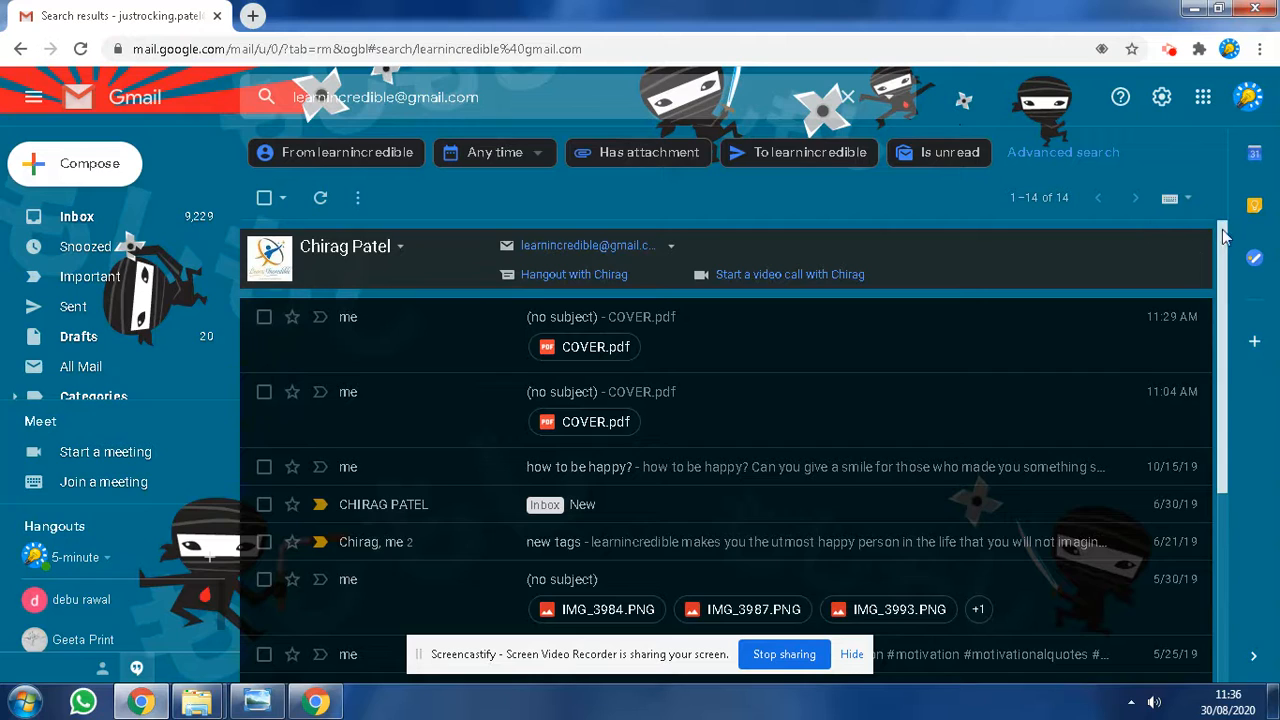
scroll(down, 3)
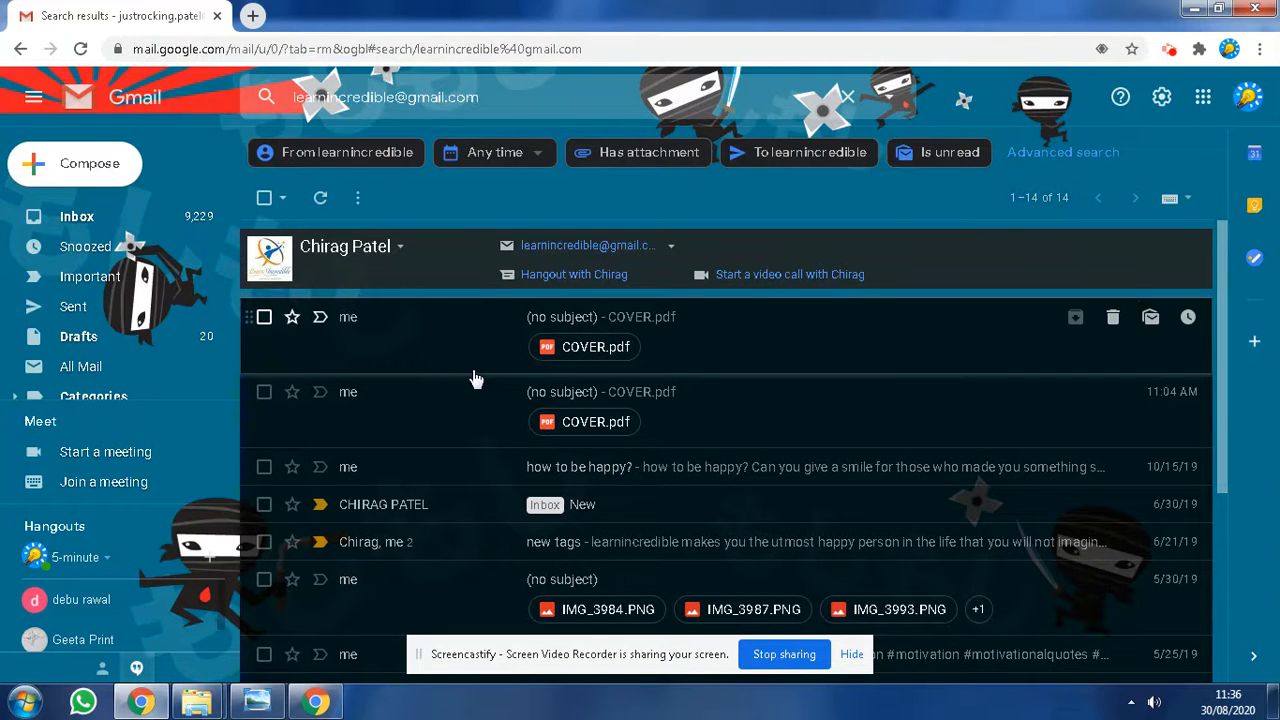
mouse_move(444, 328)
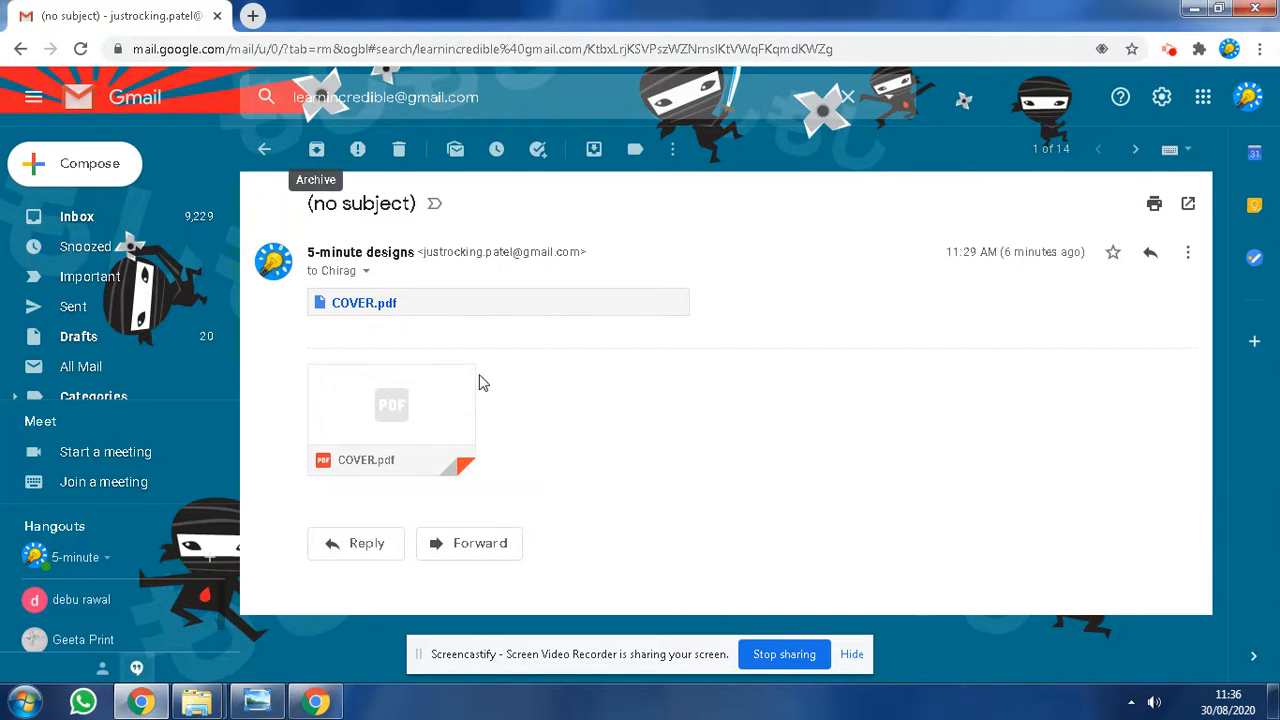
mouse_move(292, 104)
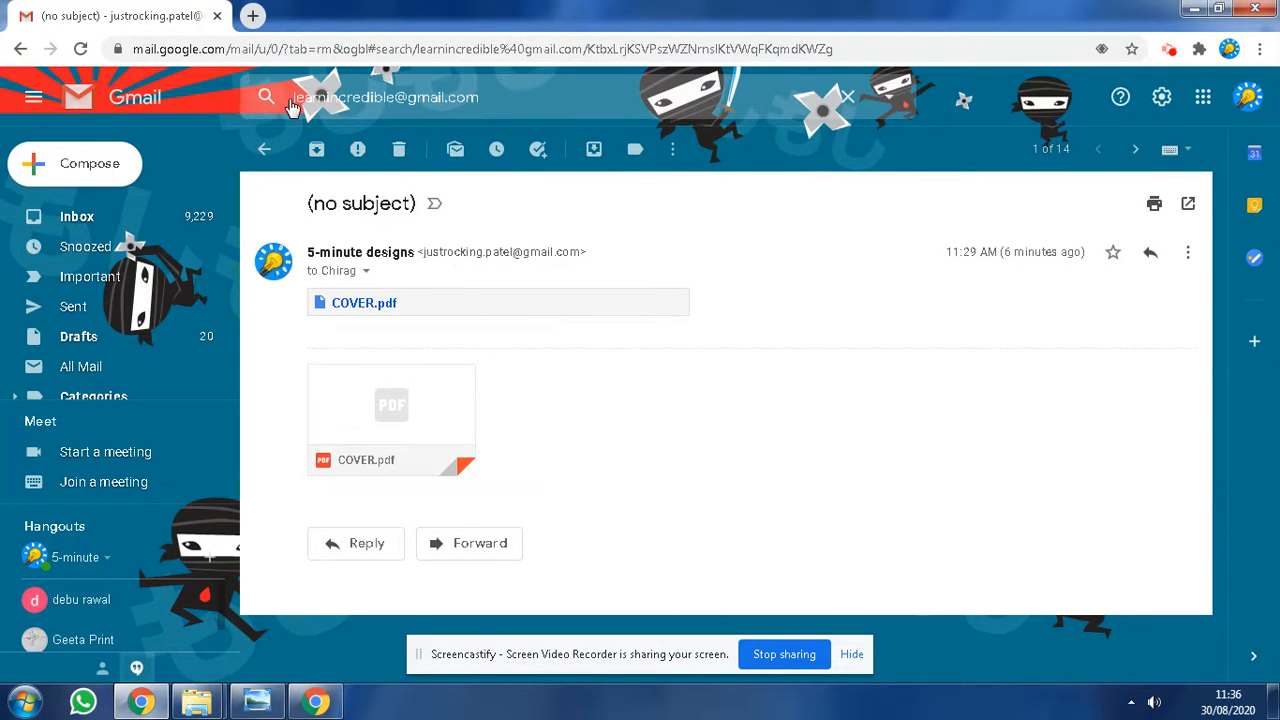
mouse_move(568, 100)
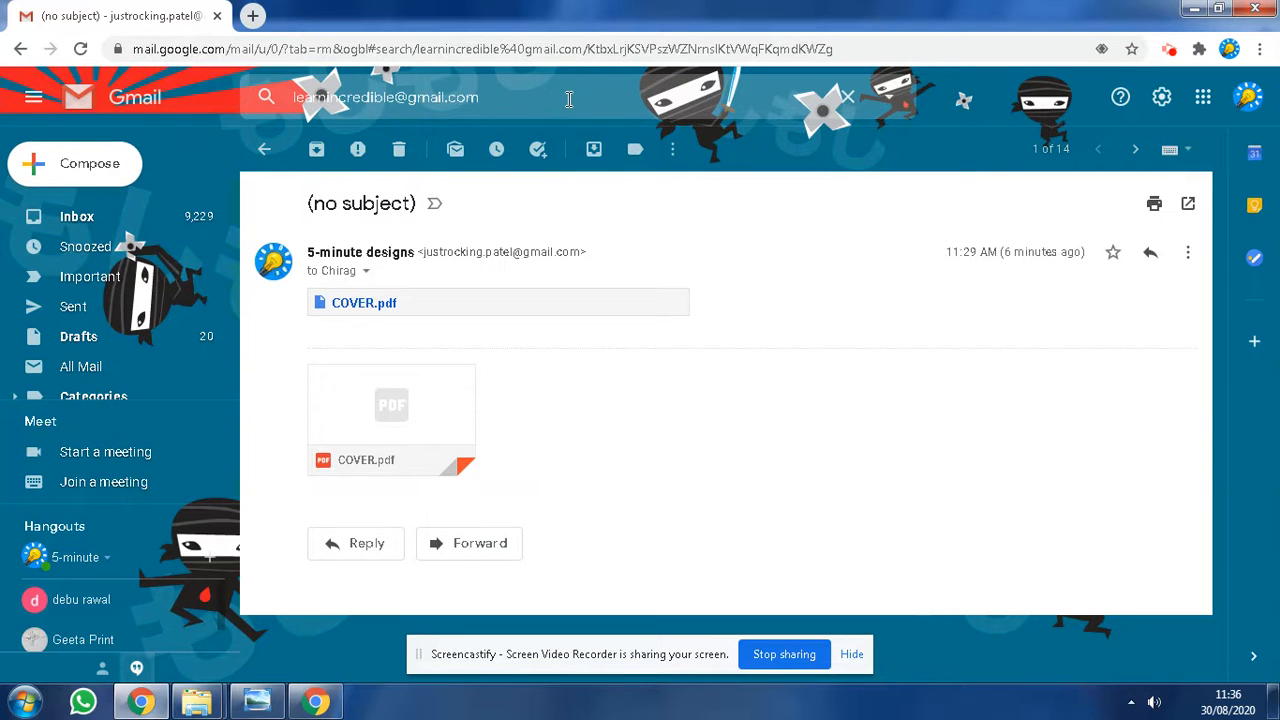
mouse_move(508, 340)
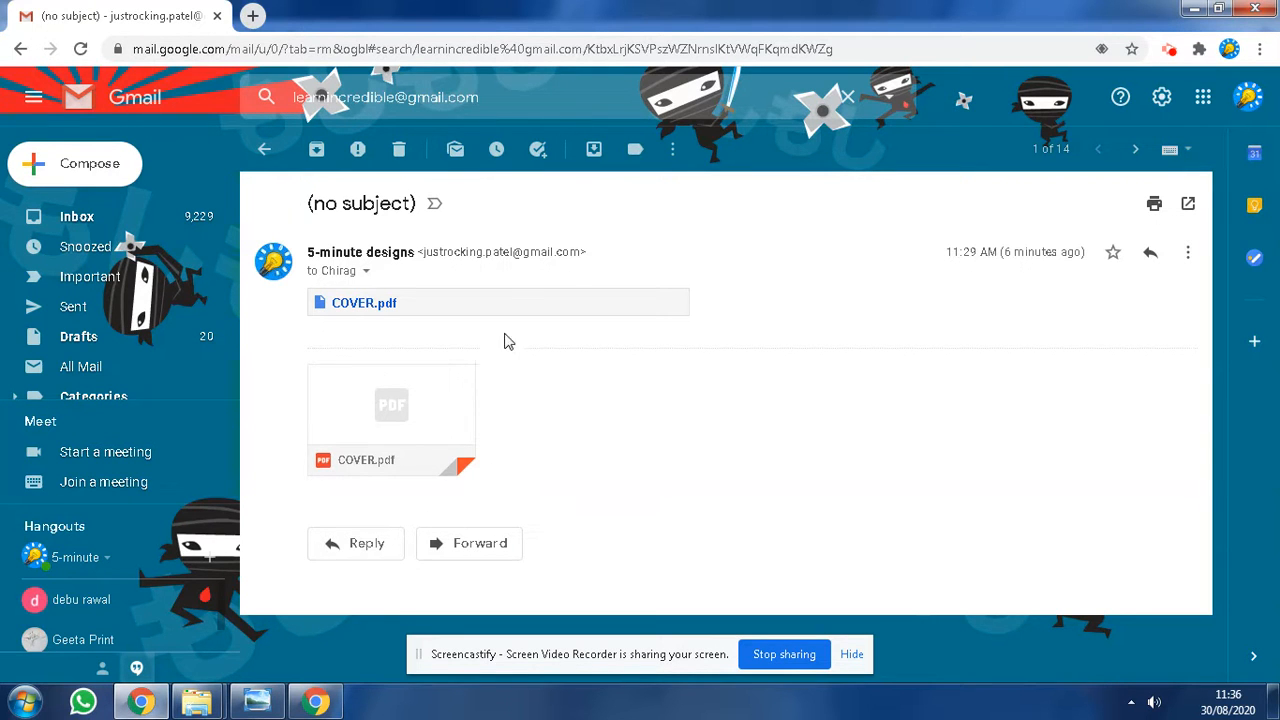
mouse_move(550, 264)
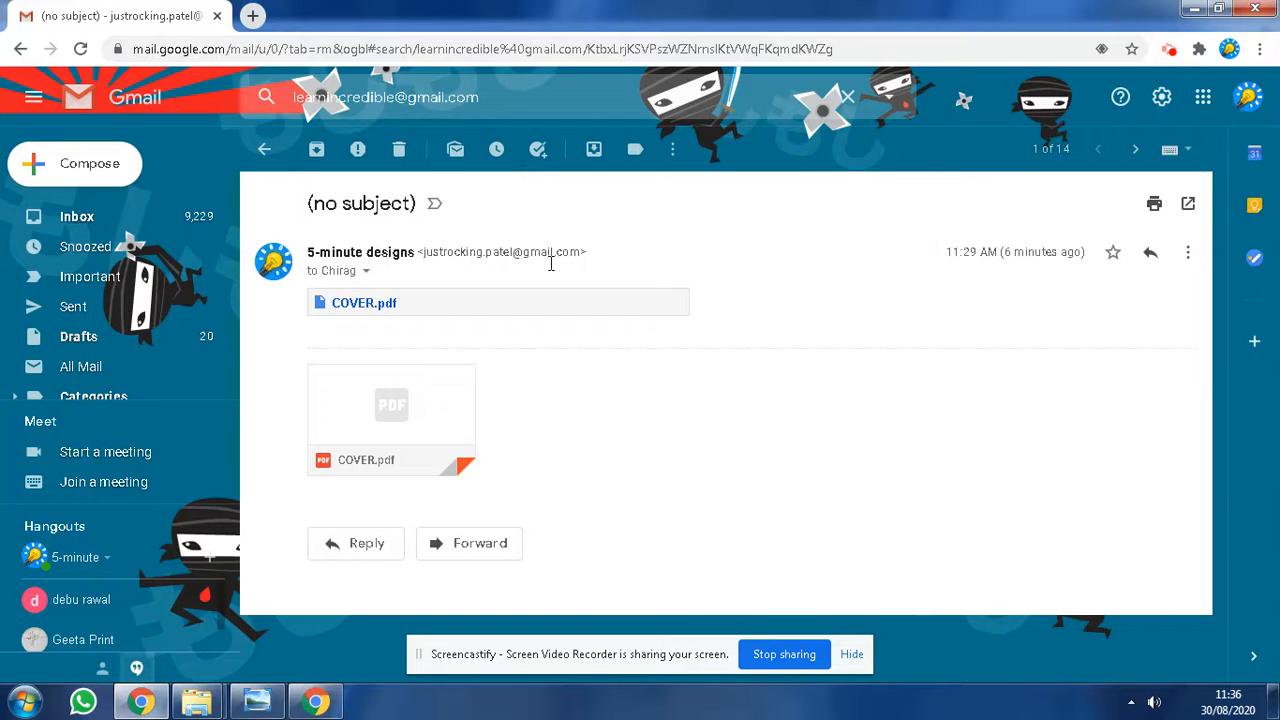
mouse_move(784, 654)
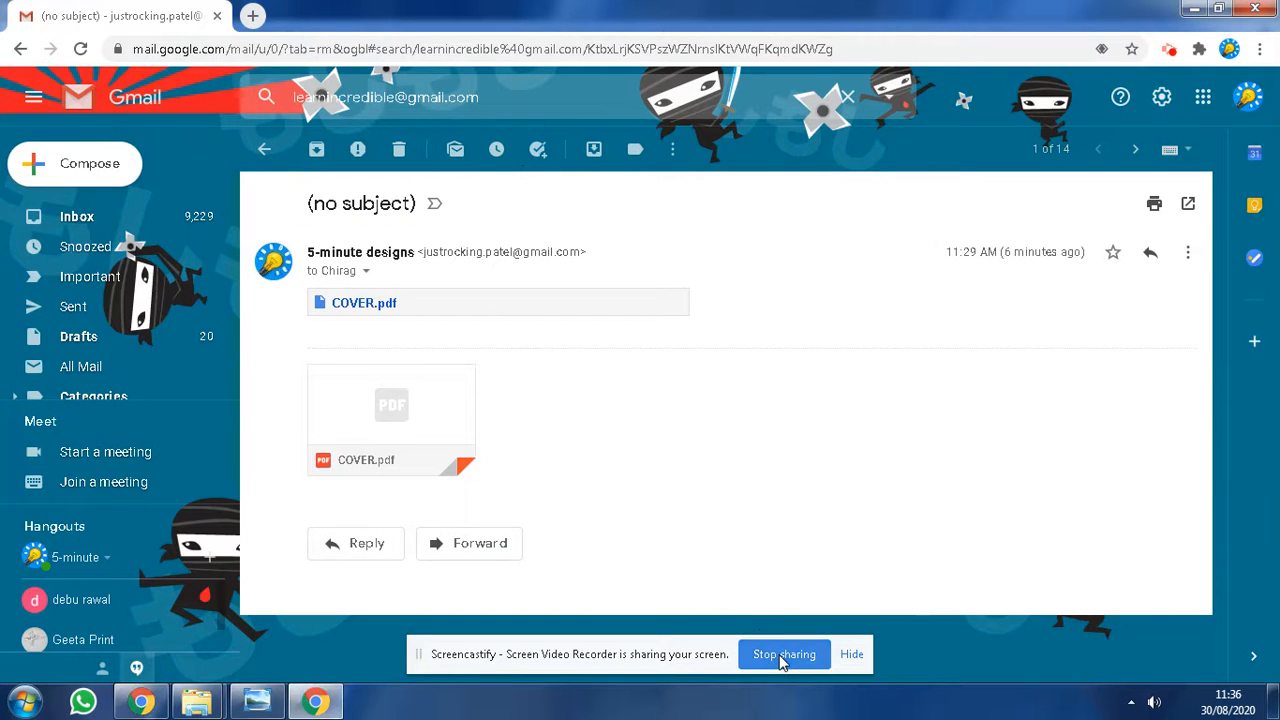